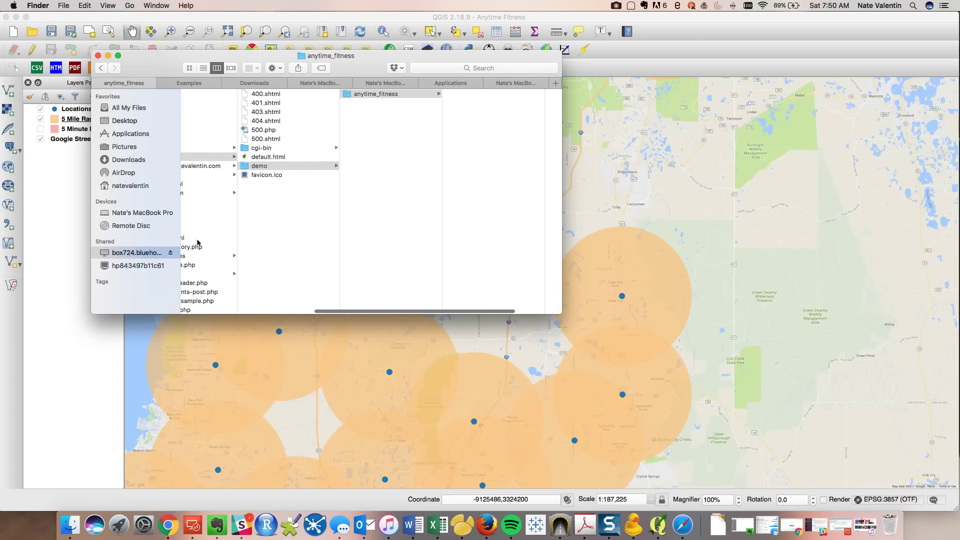
- Show the server's empty demo/anytime_fitness folder and add a second Finder window beside it
left_click(255, 148)
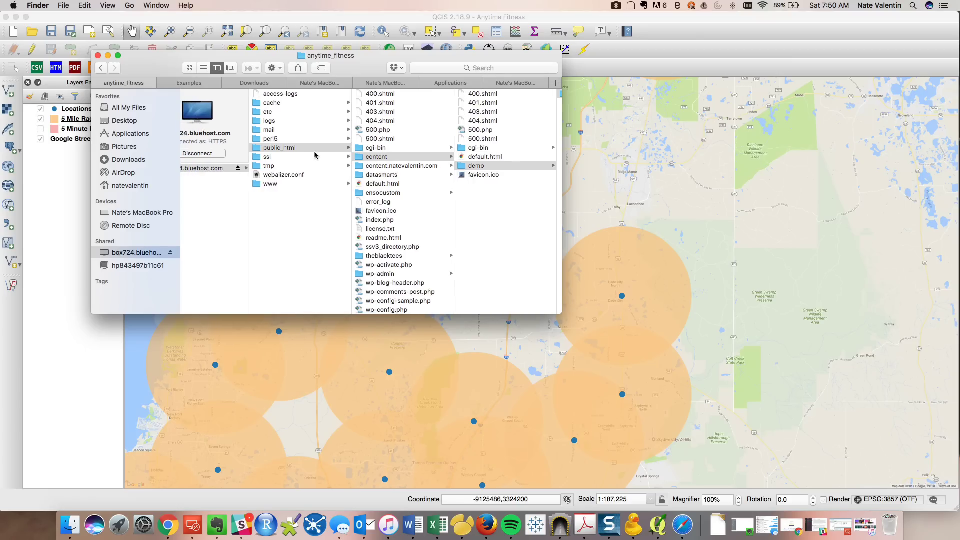
left_click(476, 165)
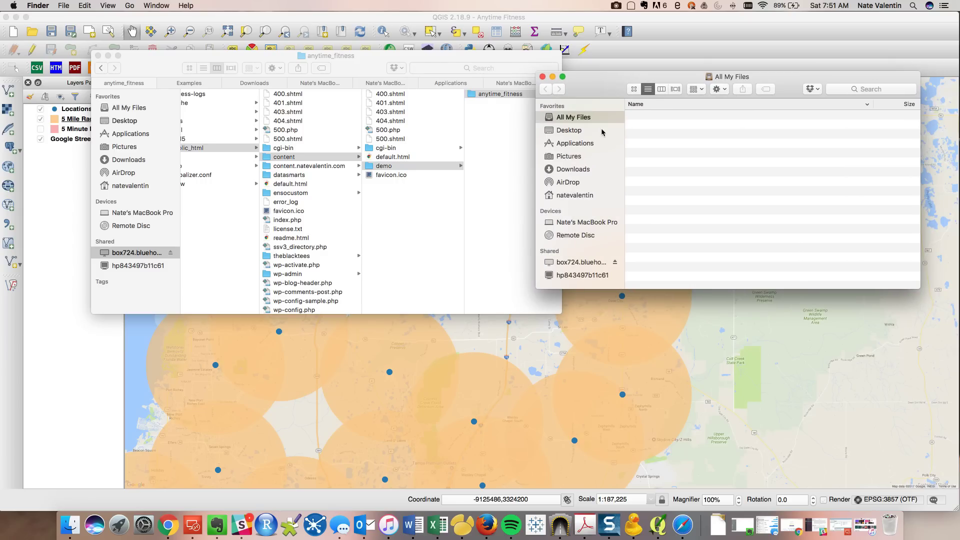
- Browse Desktop > 5 Minute Analyst into the qgis2web export folder holding images, index.html, layers, resources and styles
left_click(569, 130)
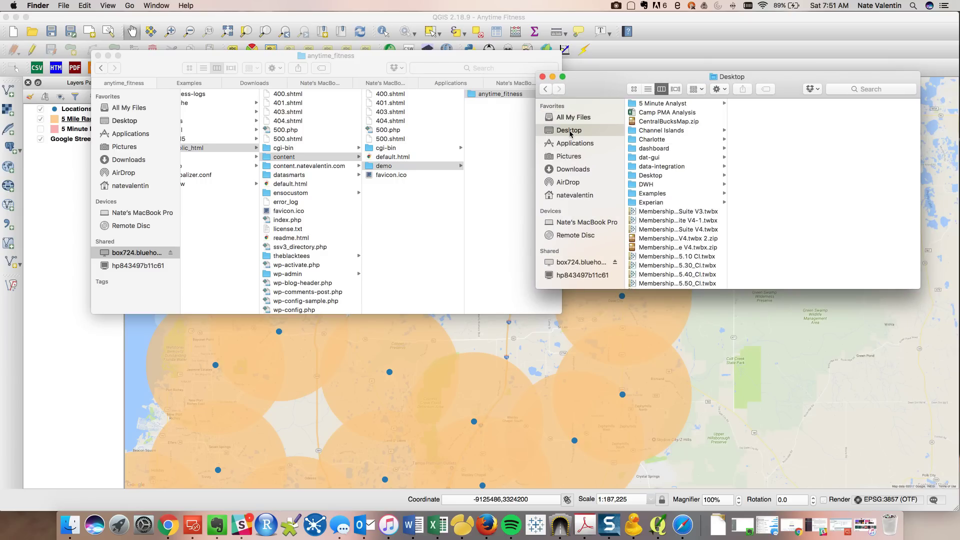
double_click(663, 103)
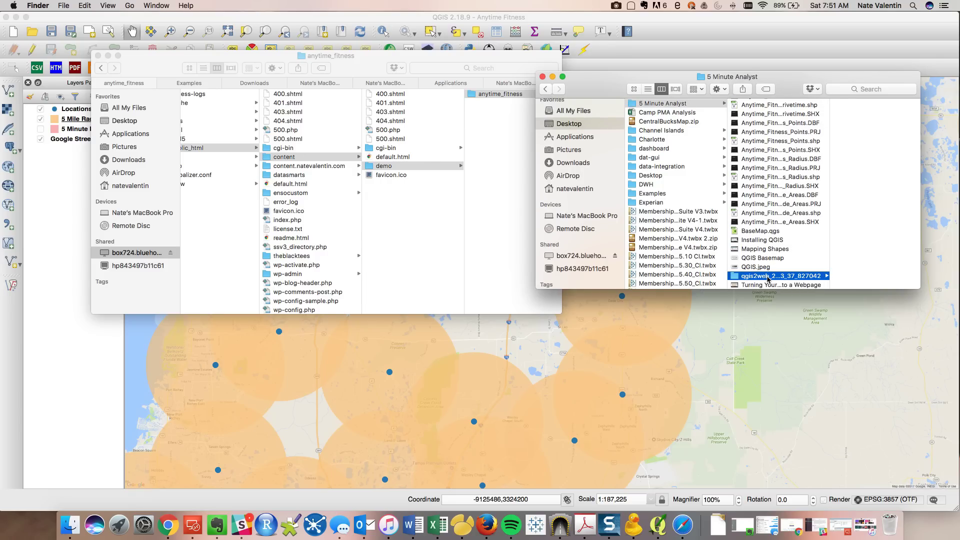
left_click(778, 277)
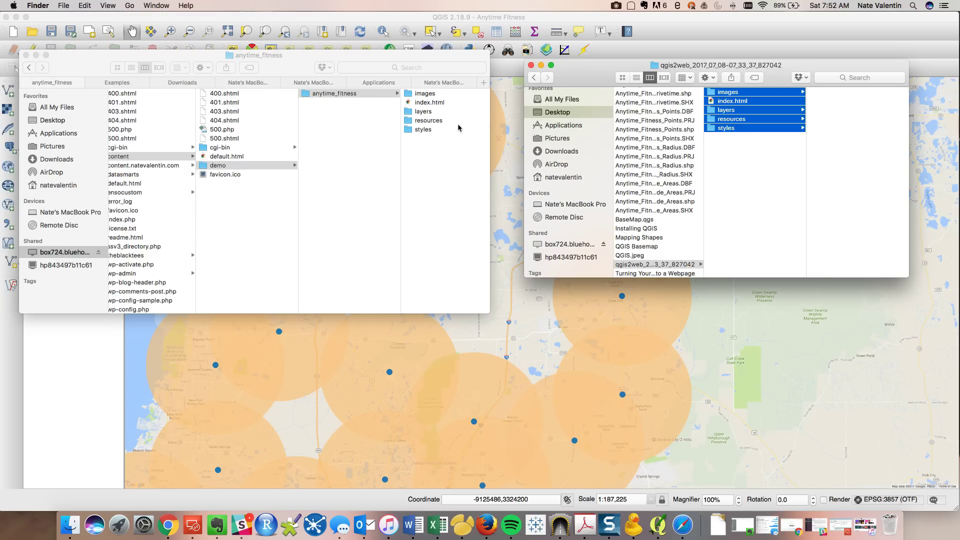
mouse_move(169, 525)
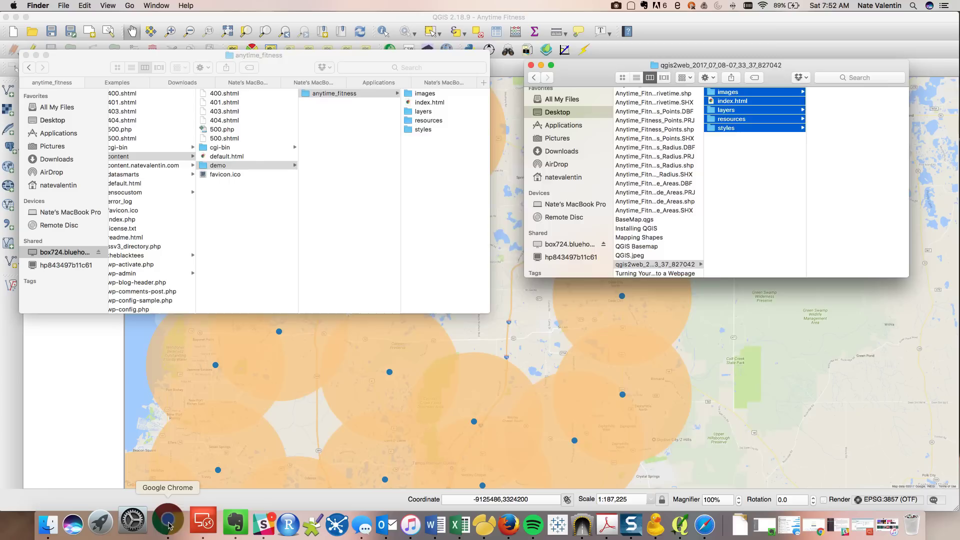
- Load content.natevalentin.com/demo/anytime_fitness/ in Chrome to view the uploaded map live
left_click(168, 523)
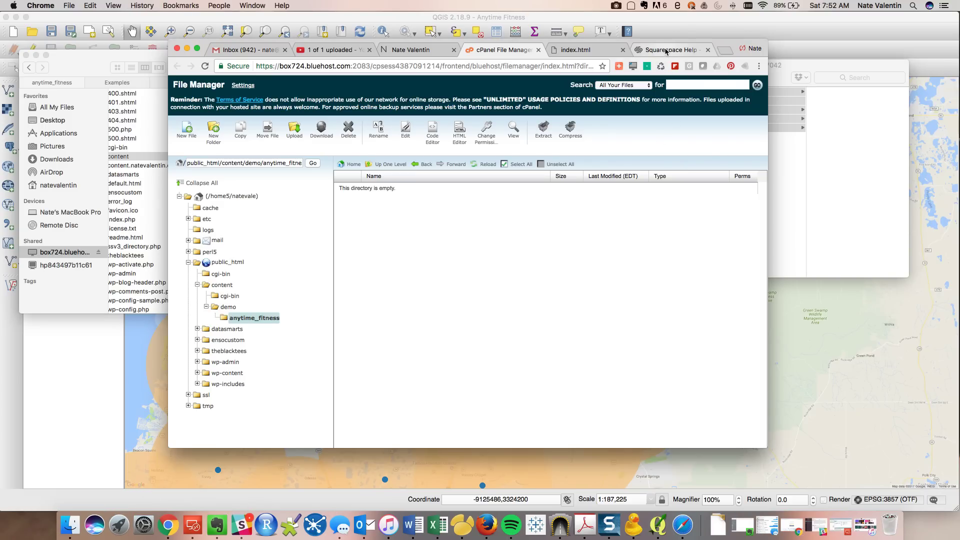
left_click(574, 51)
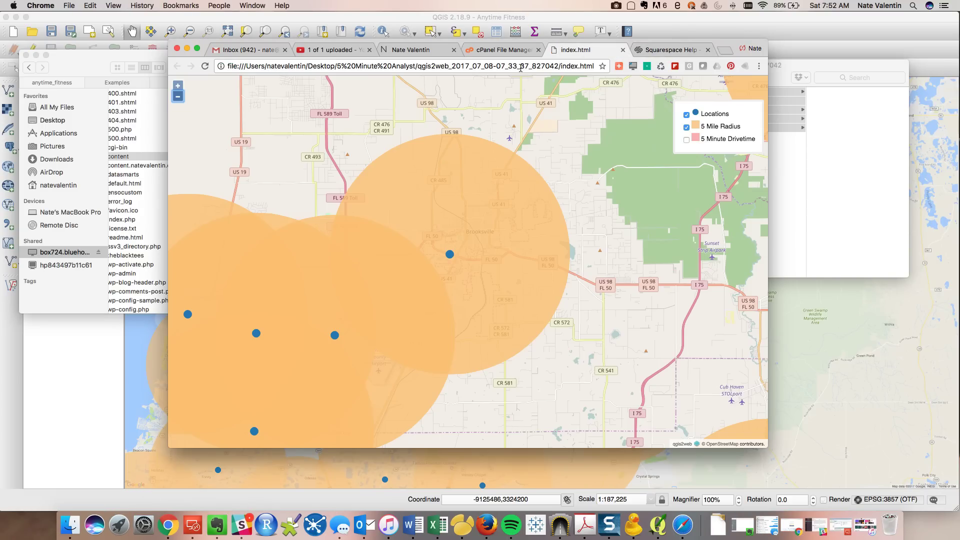
left_click(410, 66)
type("content.natevalentin.com")
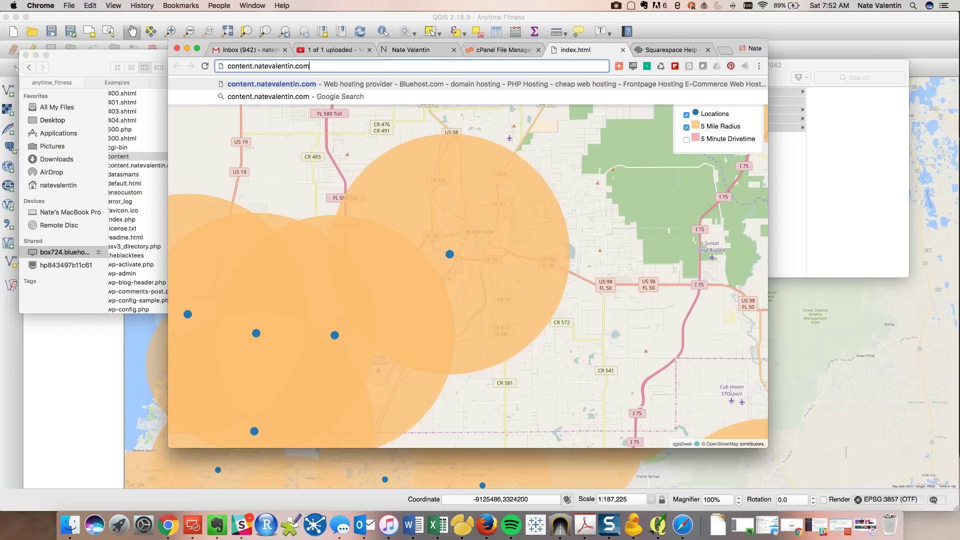
type("demo/")
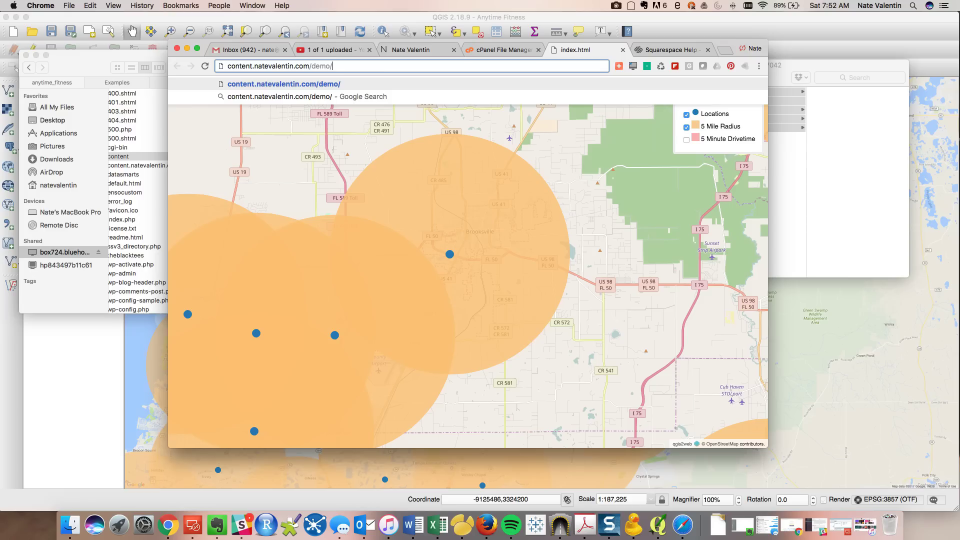
type("anytime_")
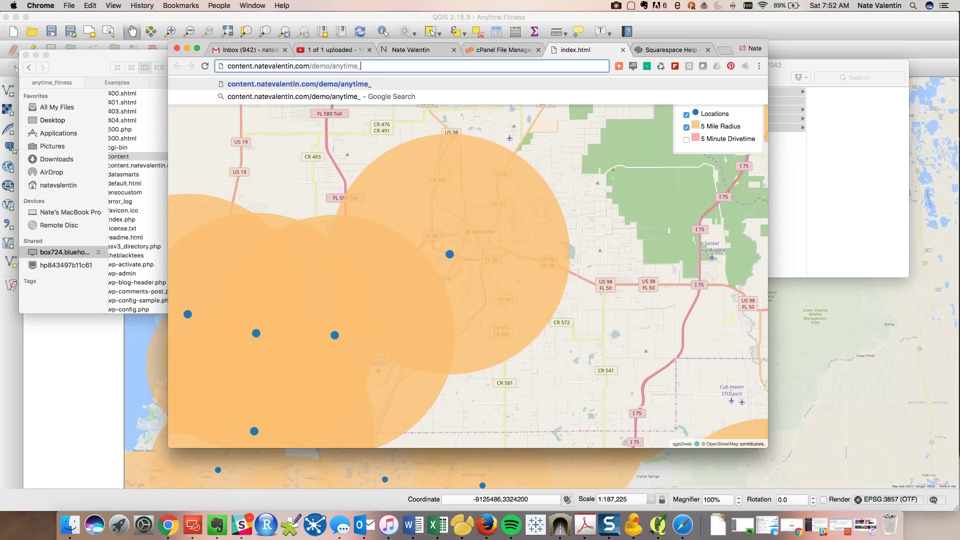
type("fitness/")
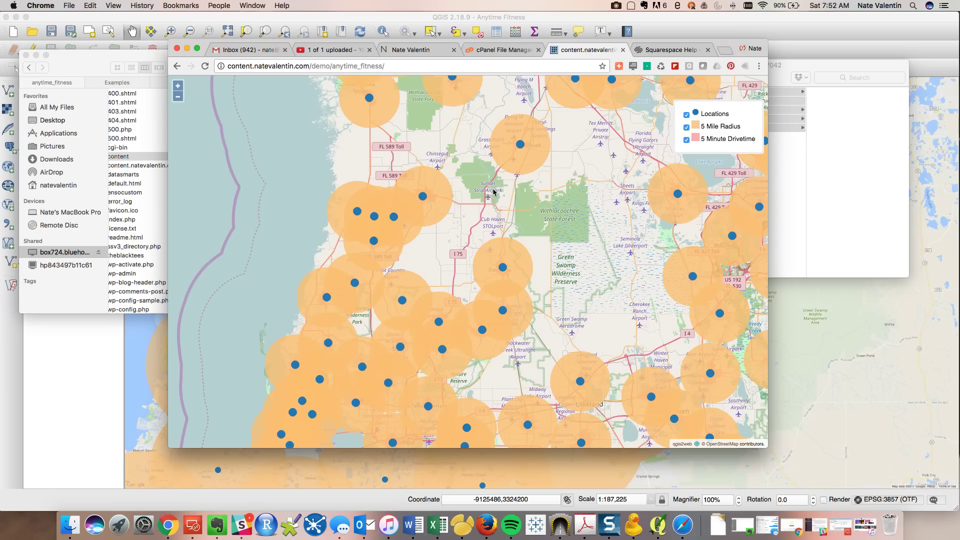
mouse_move(616, 165)
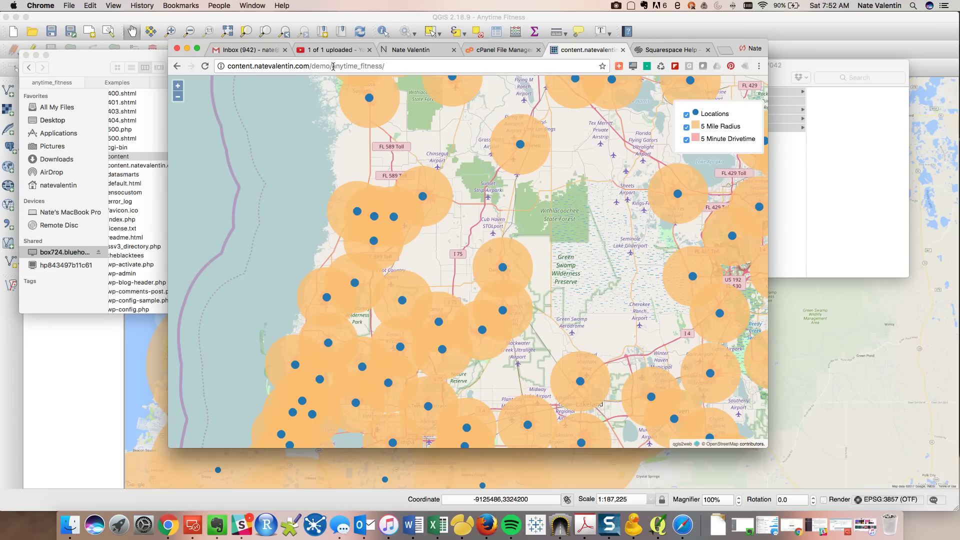
mouse_move(471, 160)
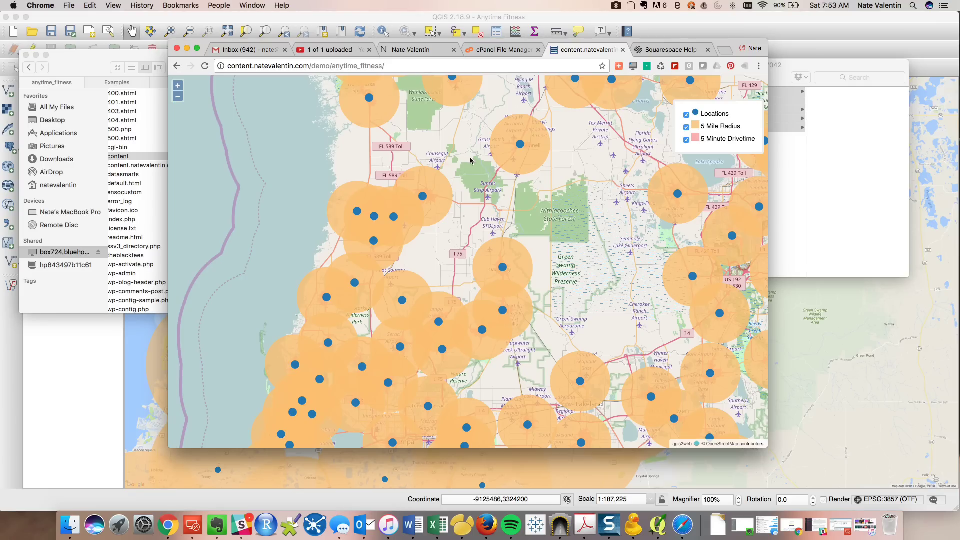
- Zoom the hosted map out to the statewide view and toggle the Locations layer
left_click(178, 97)
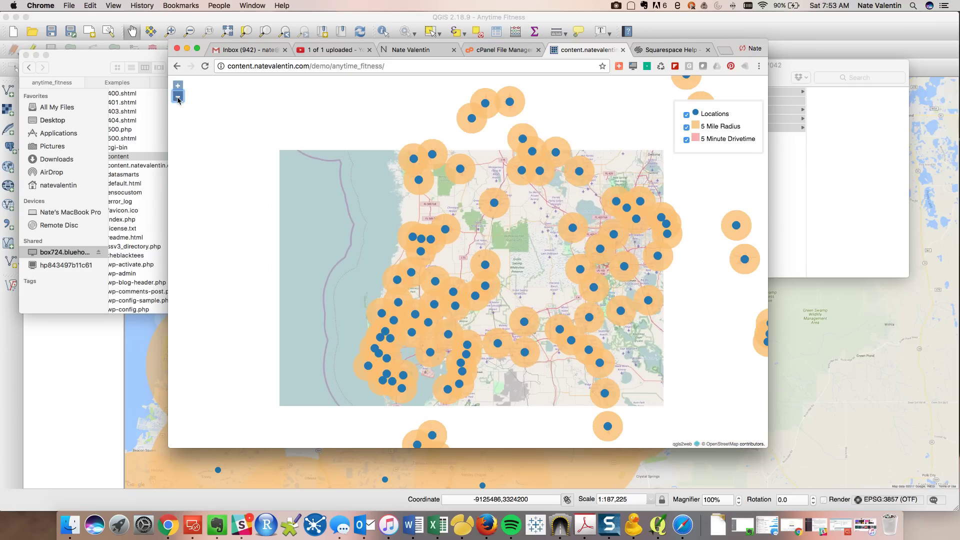
left_click(178, 96)
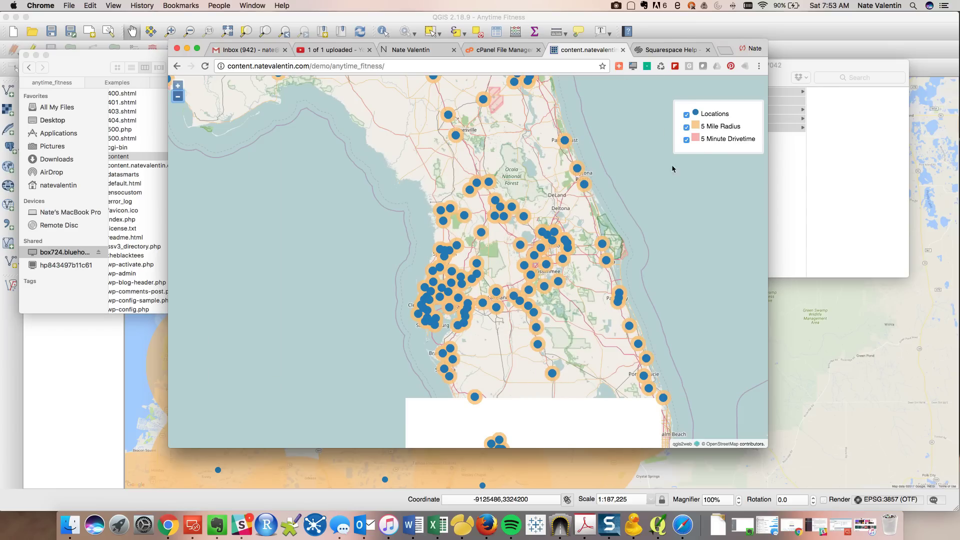
left_click(687, 127)
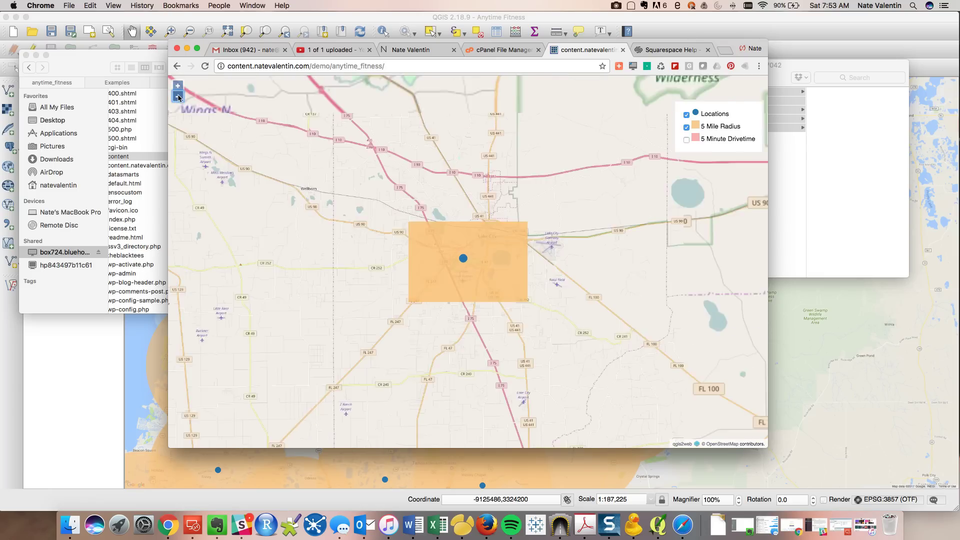
left_click(179, 85)
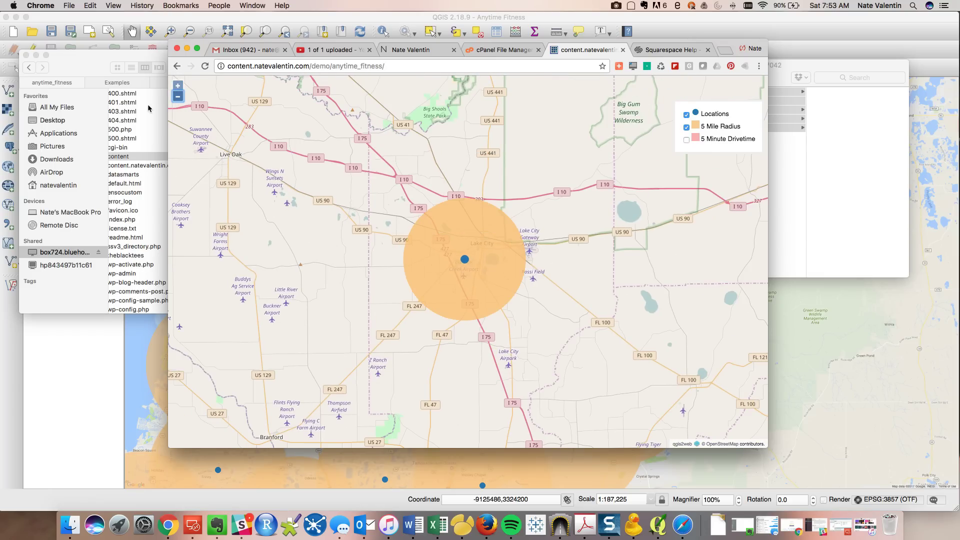
left_click(178, 96)
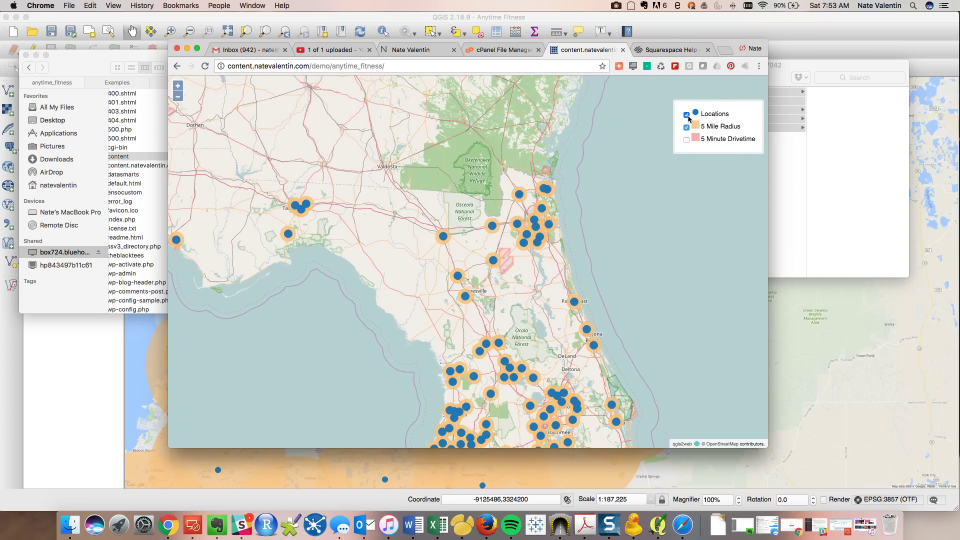
left_click(686, 116)
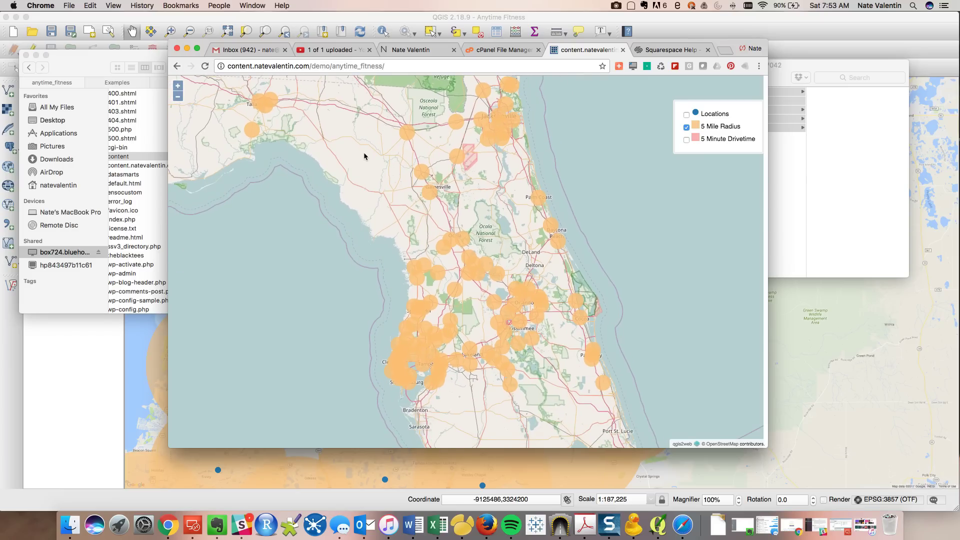
left_click(414, 359)
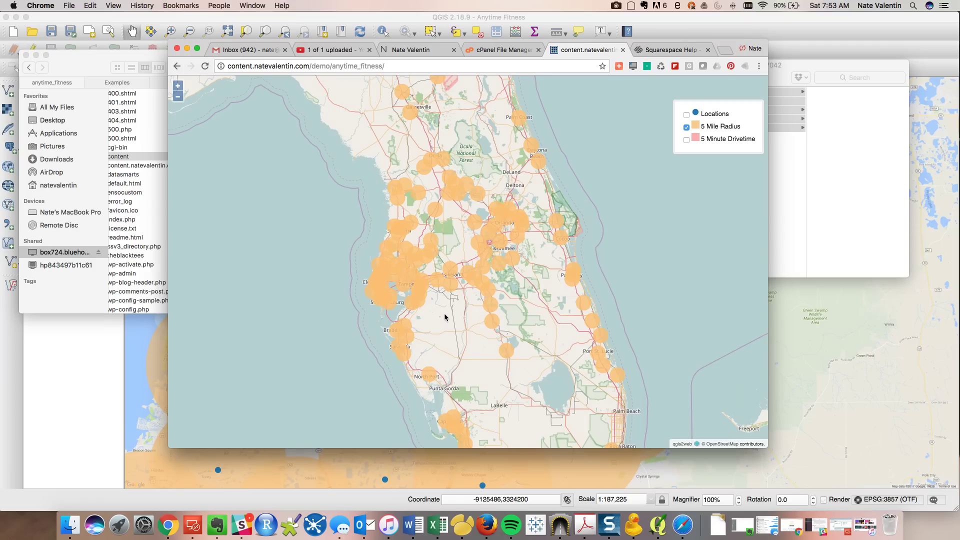
mouse_move(501, 342)
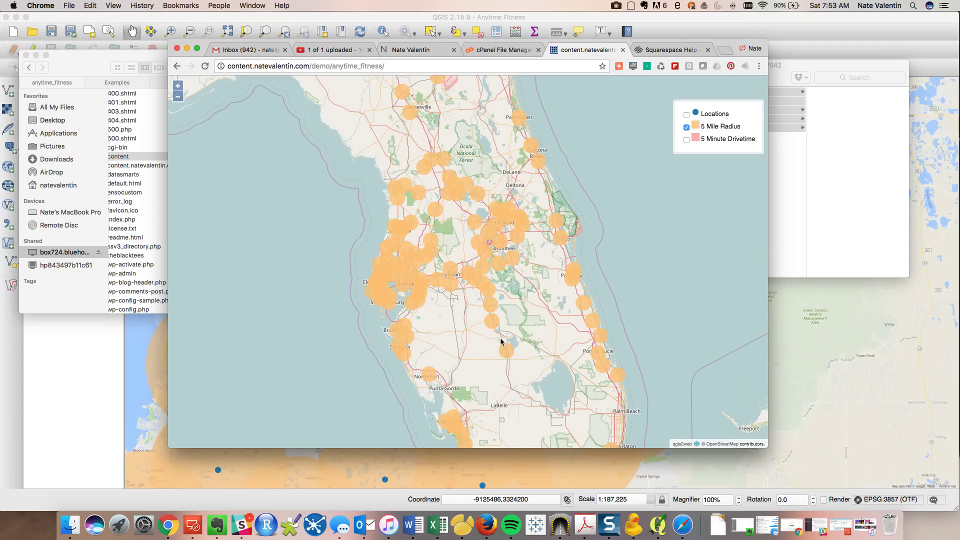
- View the address popups for the Avon Park, Melbourne and Winter Haven locations
left_click(493, 327)
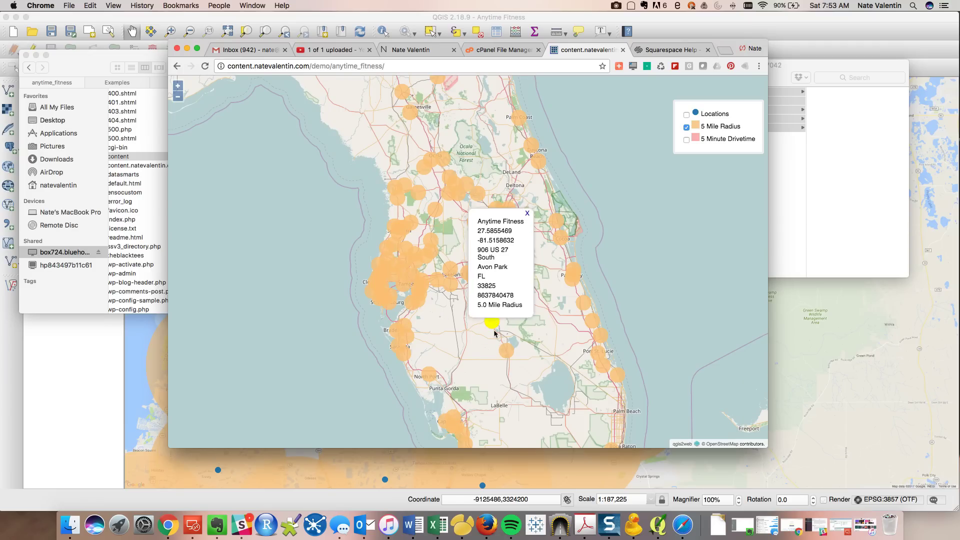
left_click(527, 213)
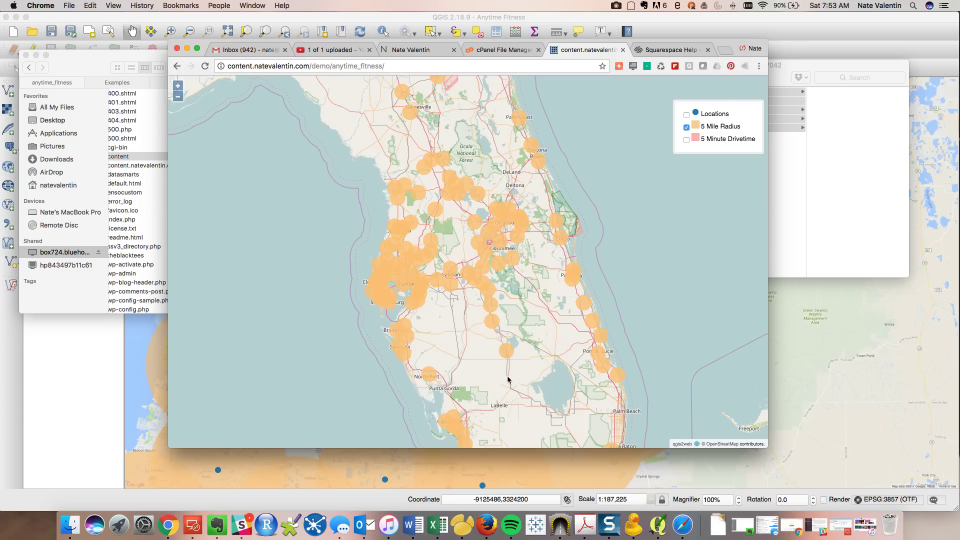
left_click(571, 274)
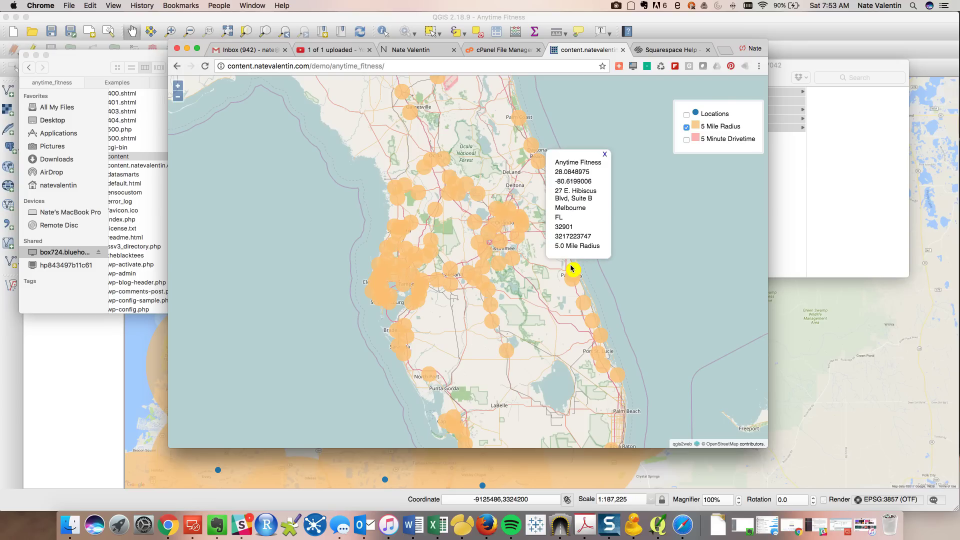
left_click(602, 343)
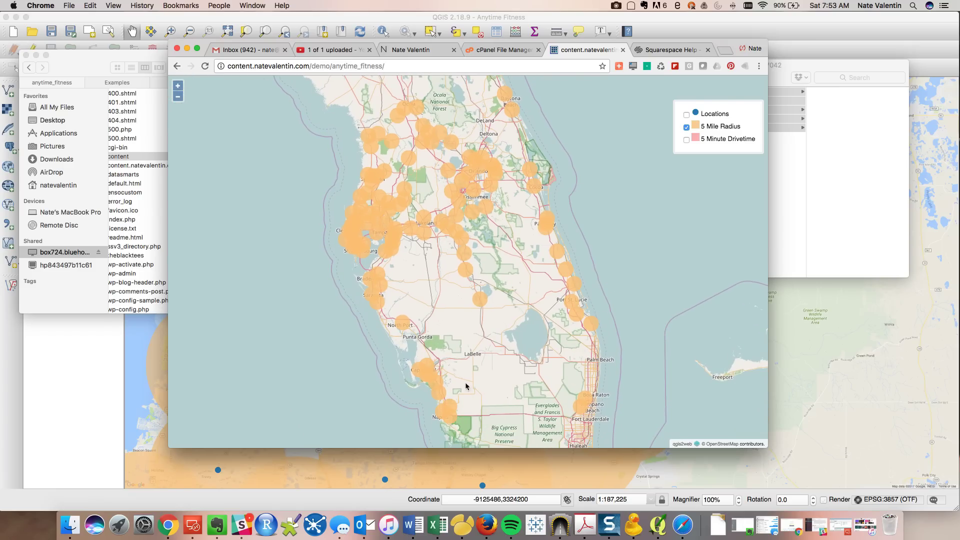
mouse_move(488, 381)
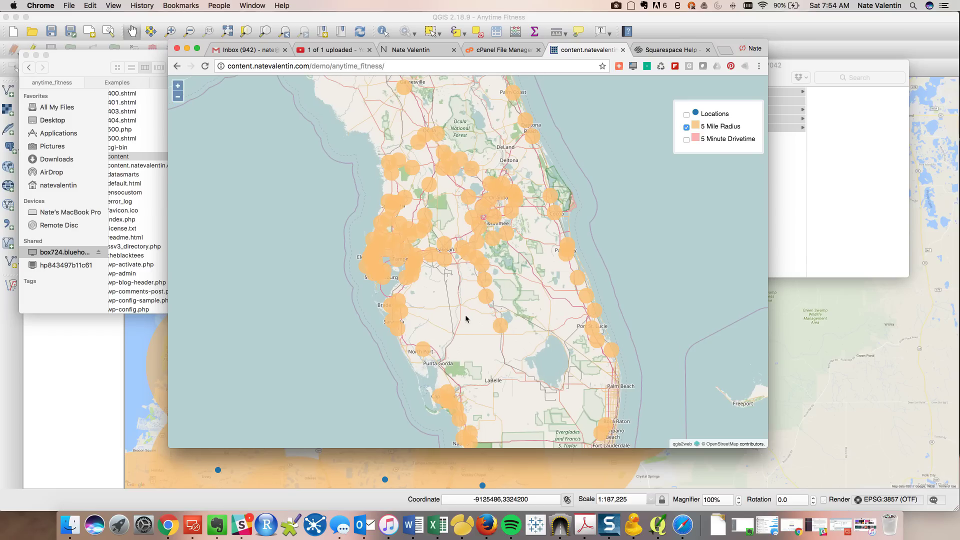
left_click(467, 254)
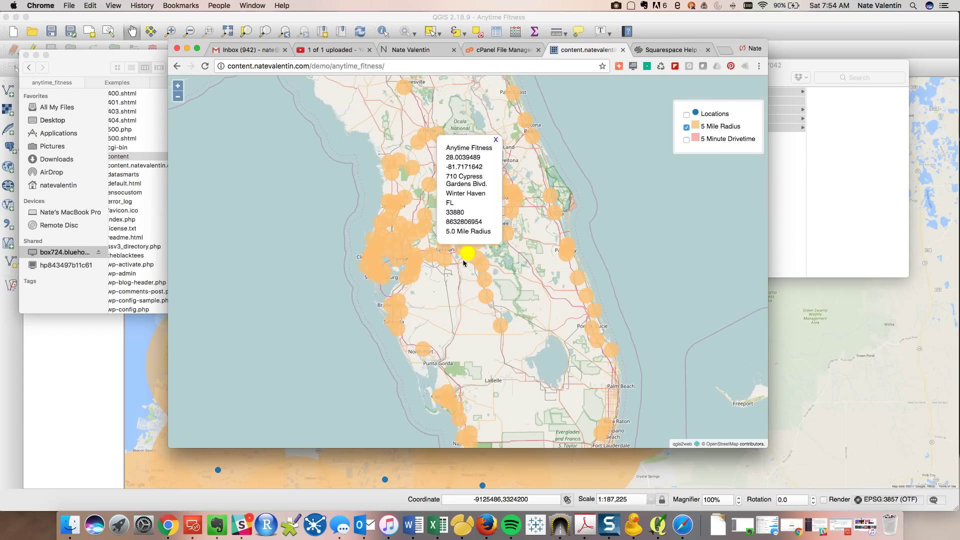
left_click(495, 140)
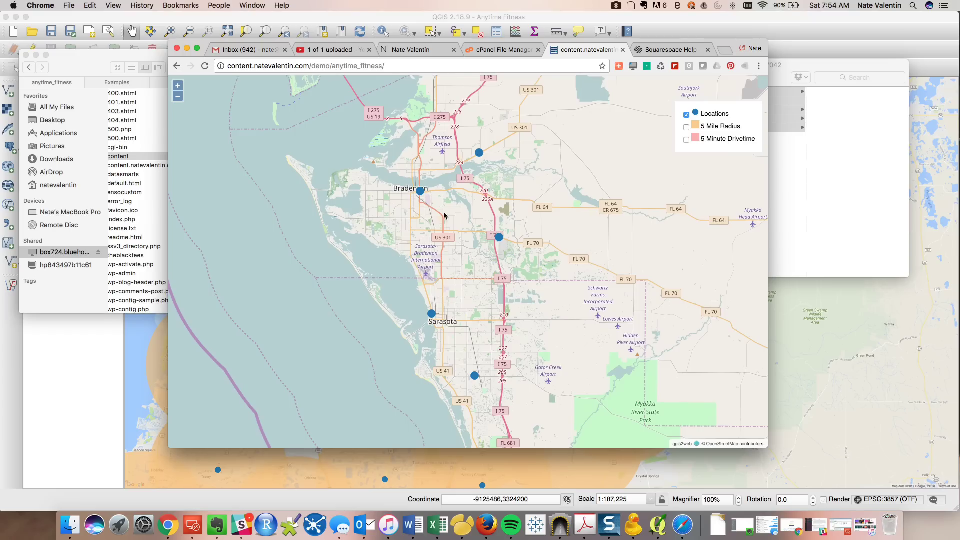
- View details for the Bradenton SR-64, Bradenton SR-70 and Sarasota Clark Road gyms
left_click(419, 191)
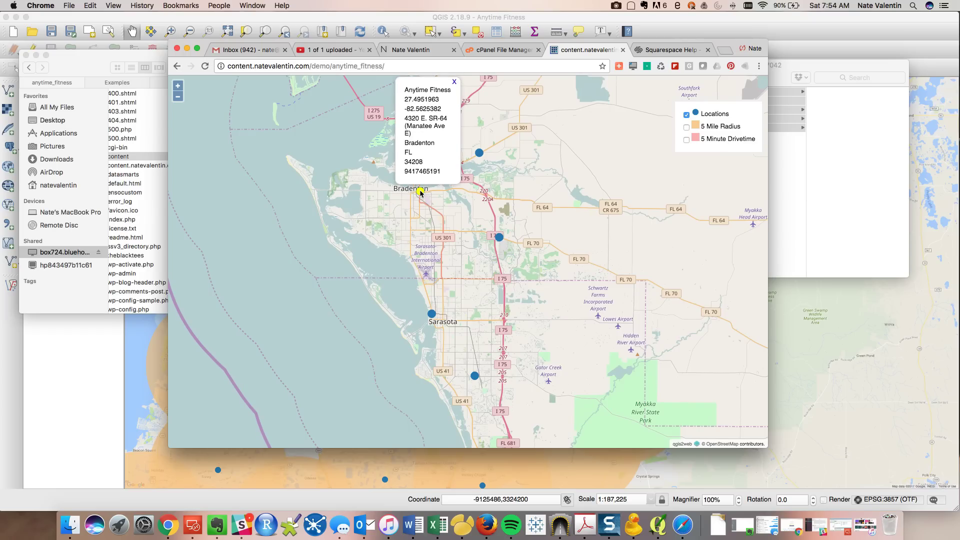
left_click(500, 238)
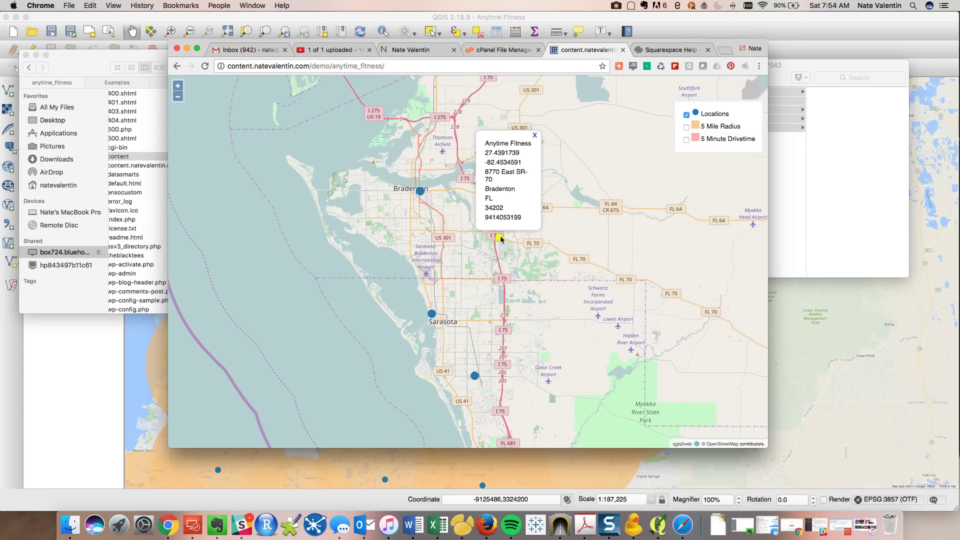
left_click(534, 135)
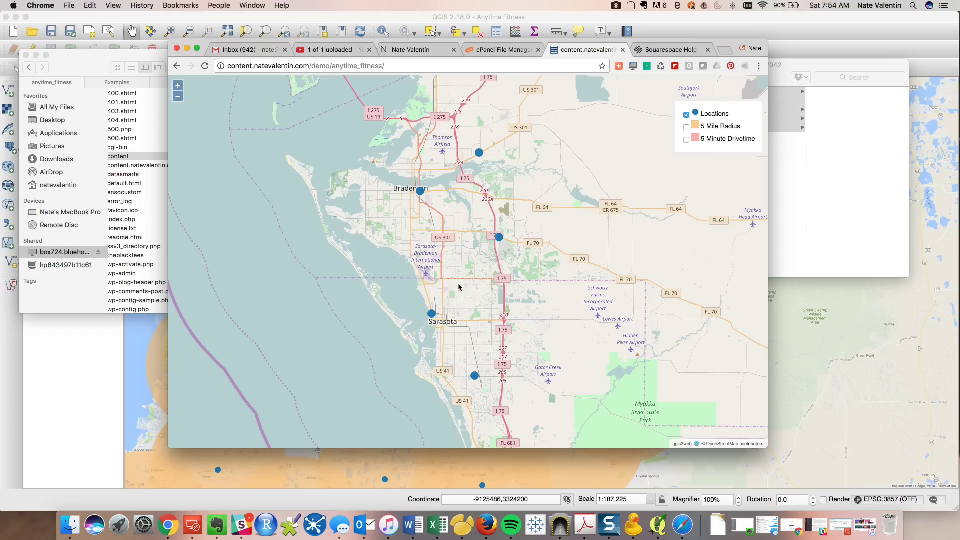
mouse_move(463, 332)
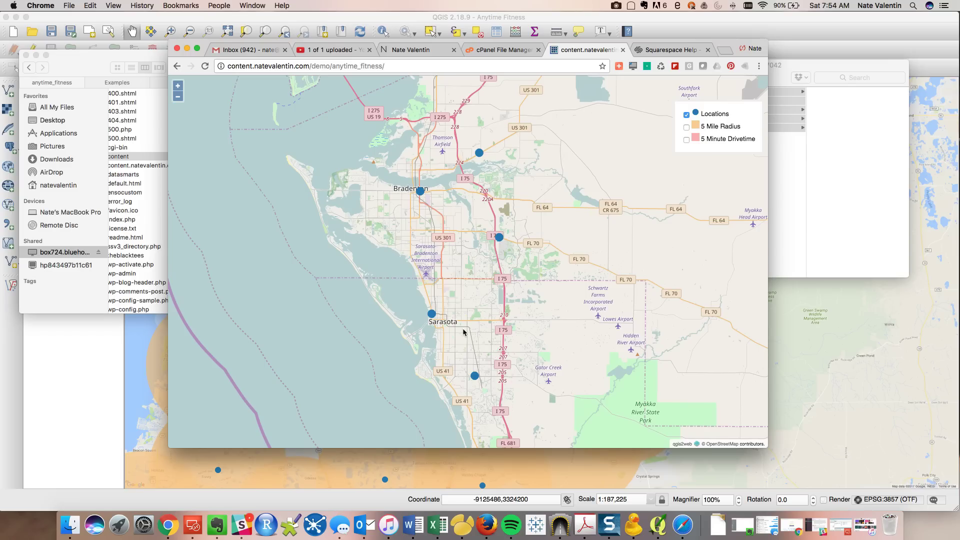
left_click(475, 375)
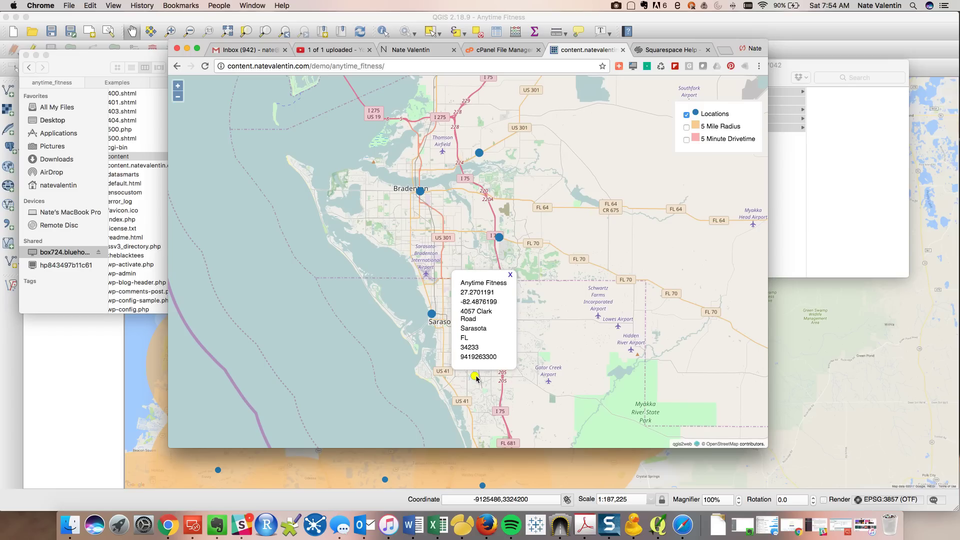
- Switch the layer control from 5 Mile Radius to 5 Minute Drivetime and recheck Bradenton SR-70's details
left_click(686, 139)
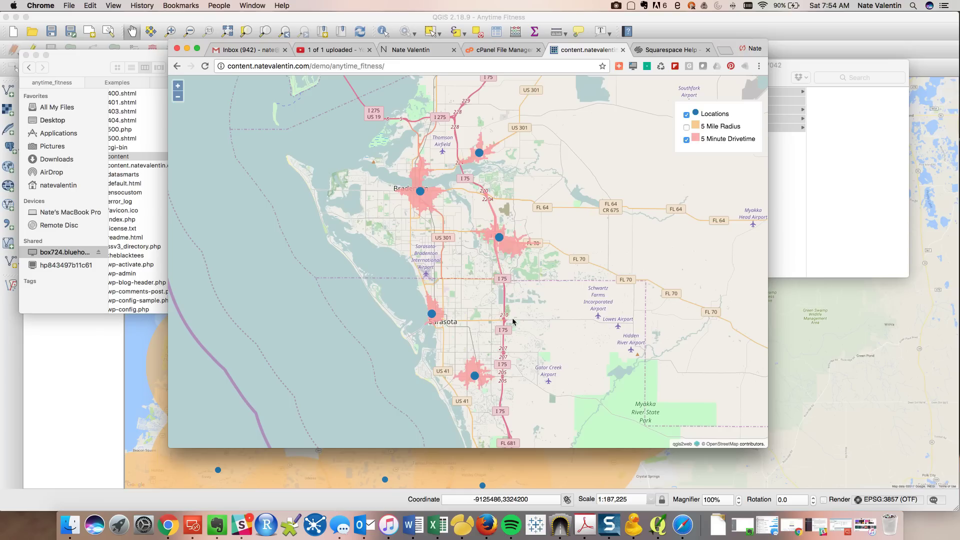
mouse_move(445, 190)
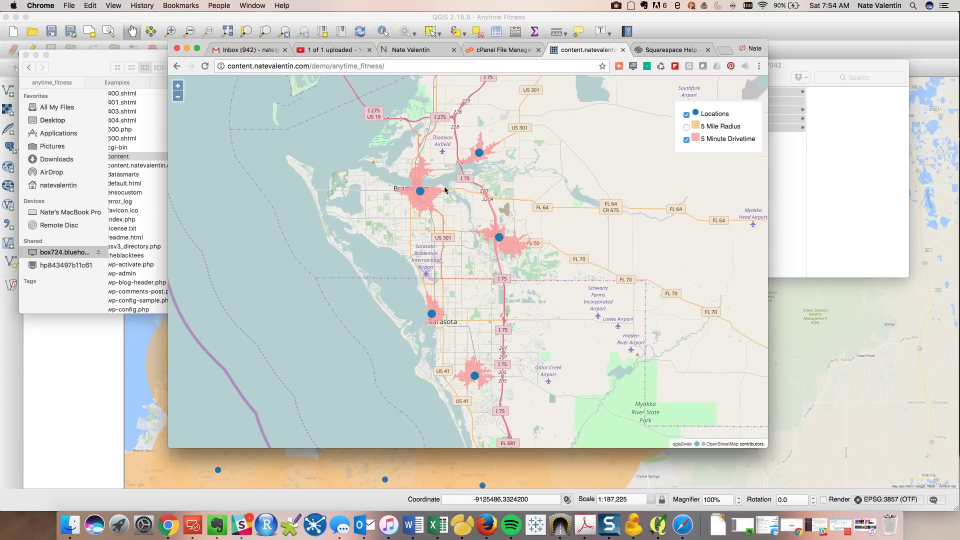
left_click(500, 238)
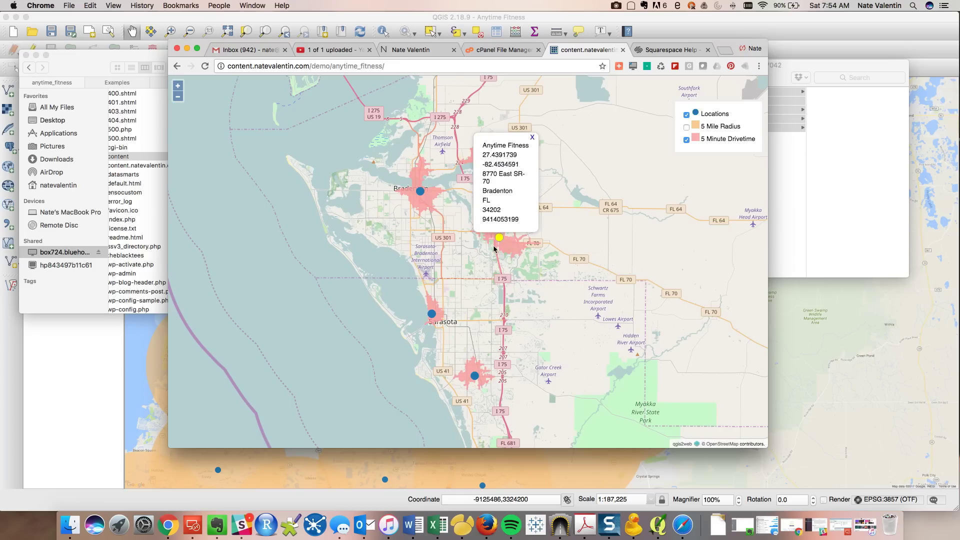
left_click(531, 137)
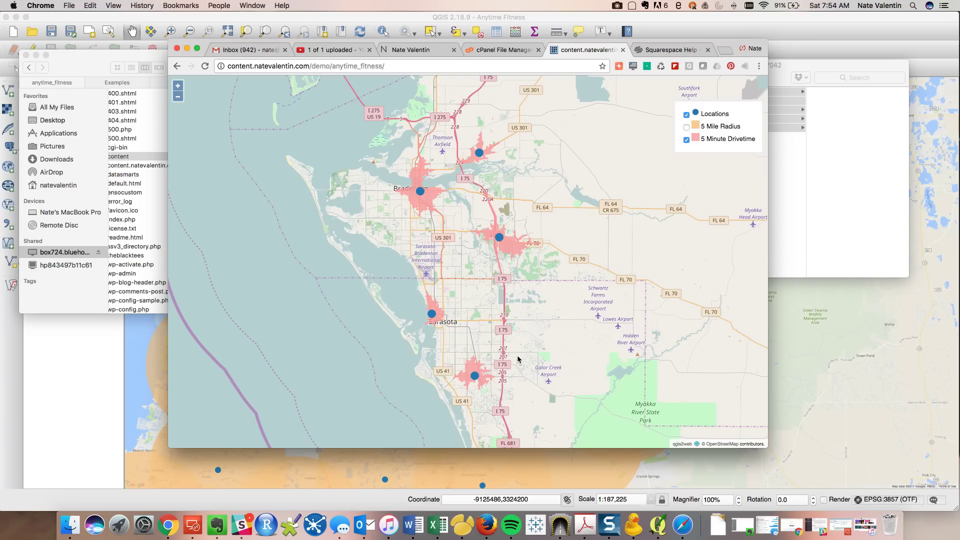
mouse_move(521, 319)
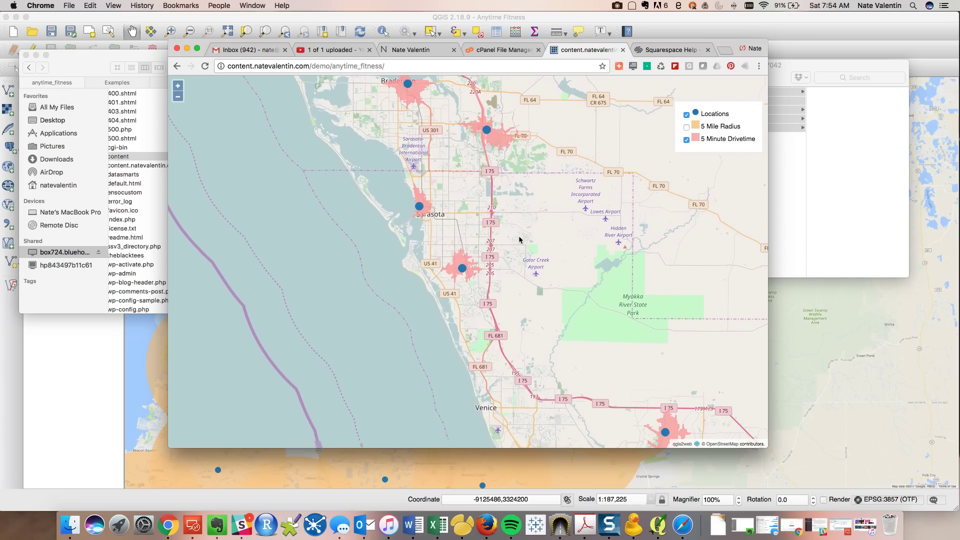
mouse_move(511, 319)
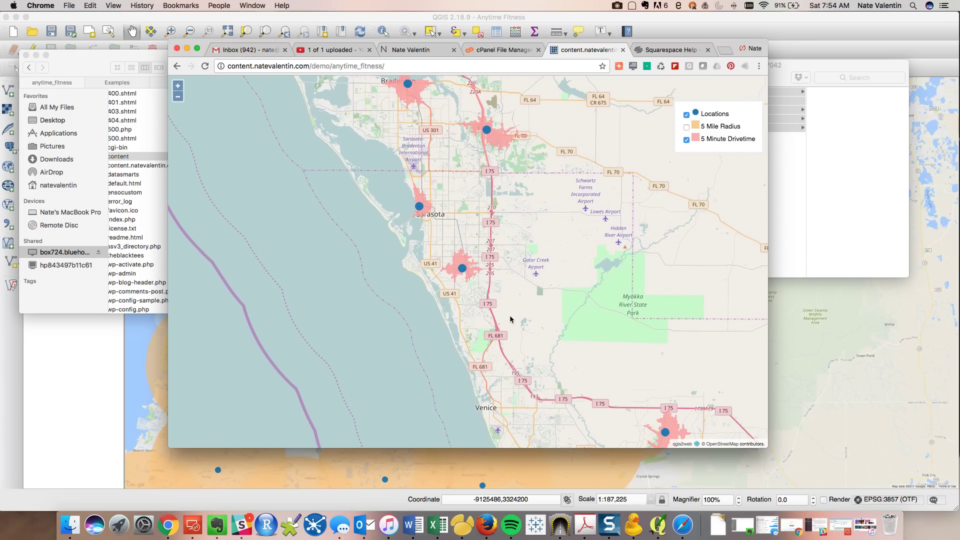